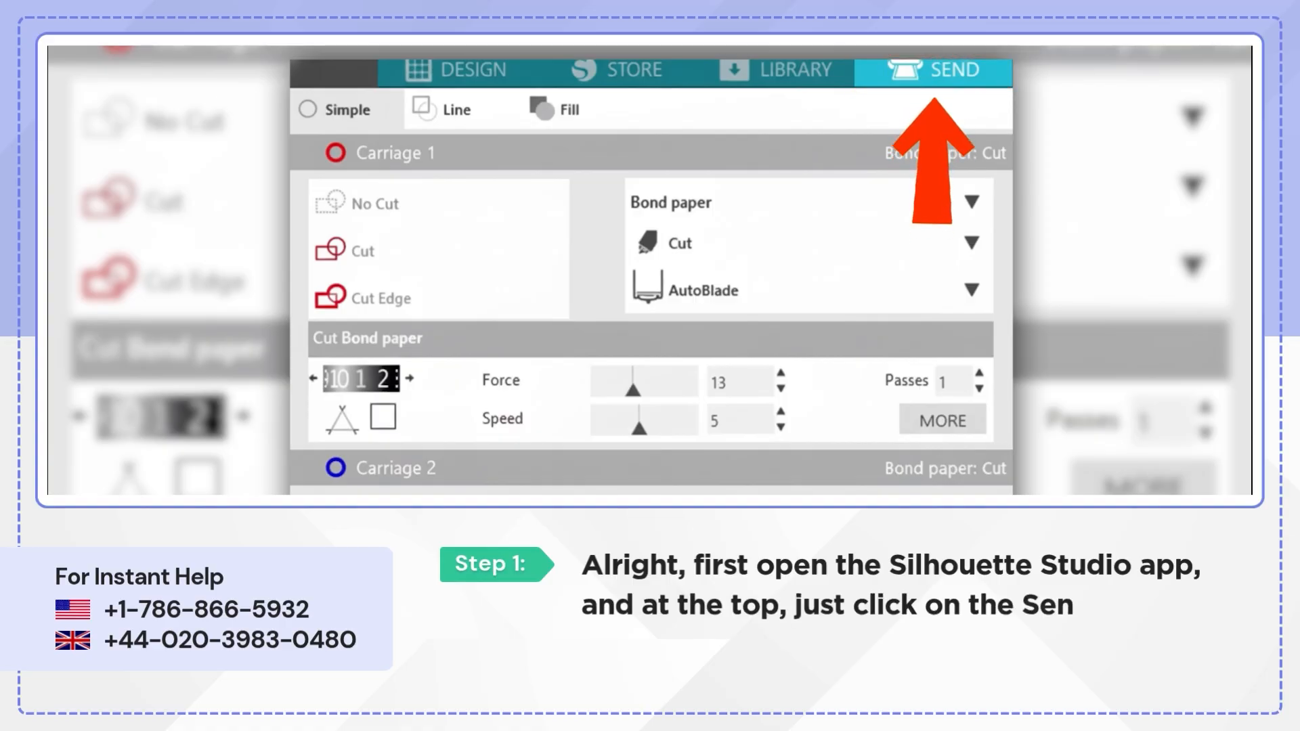
# From the SEND area, choose Calibration in the Cameo machine's right-click options.
pyautogui.click(932, 70)
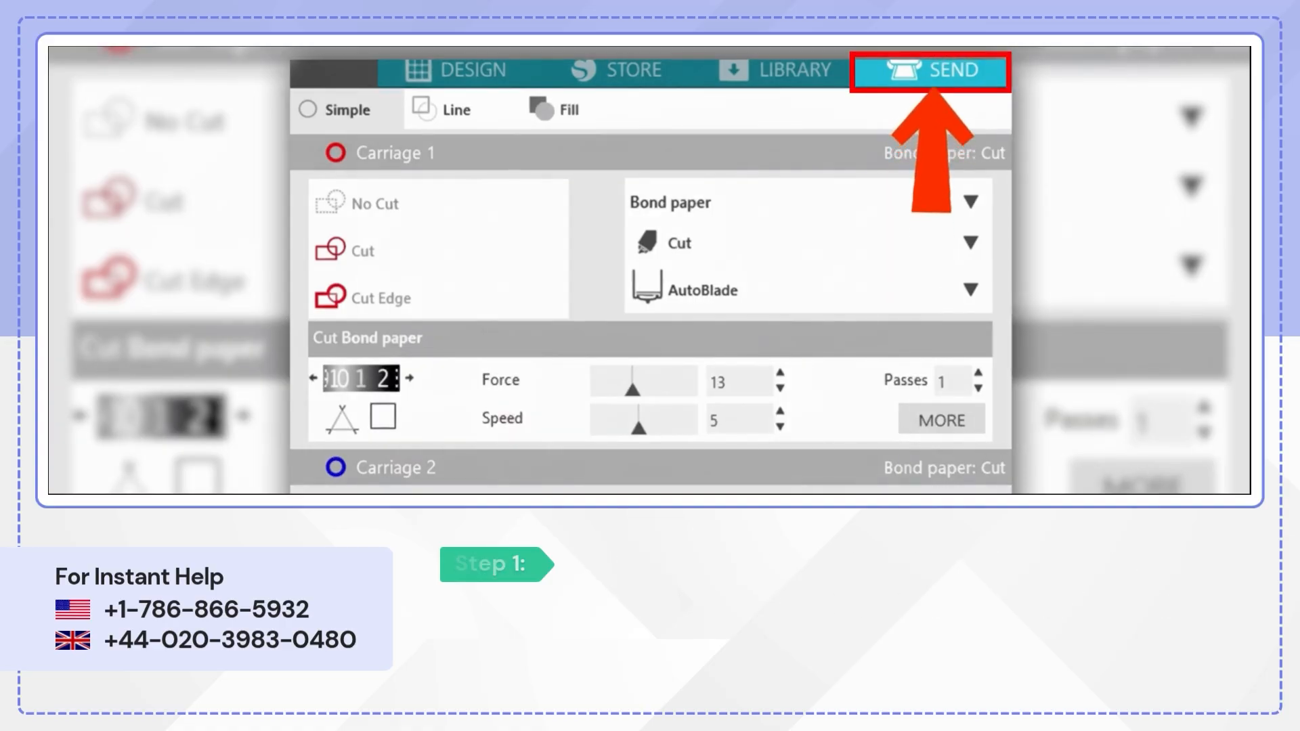
pyautogui.scroll(-3)
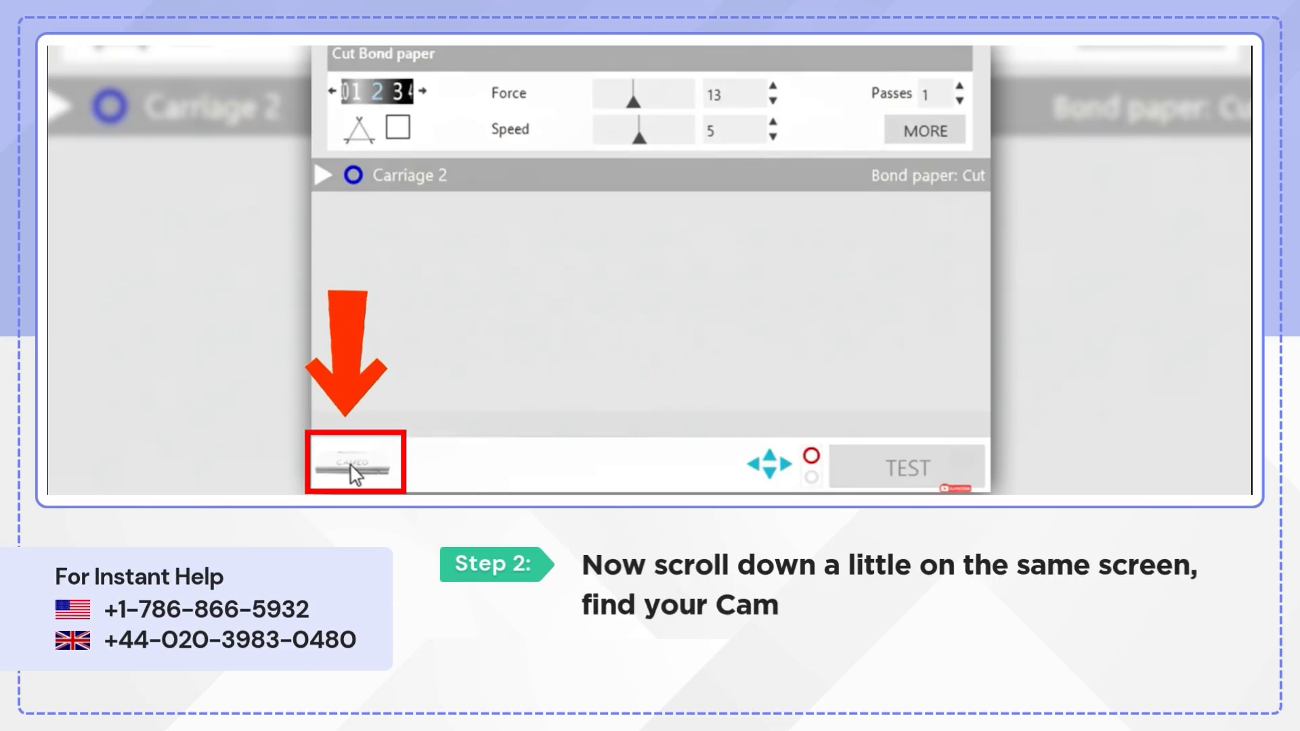
pyautogui.rightClick(355, 462)
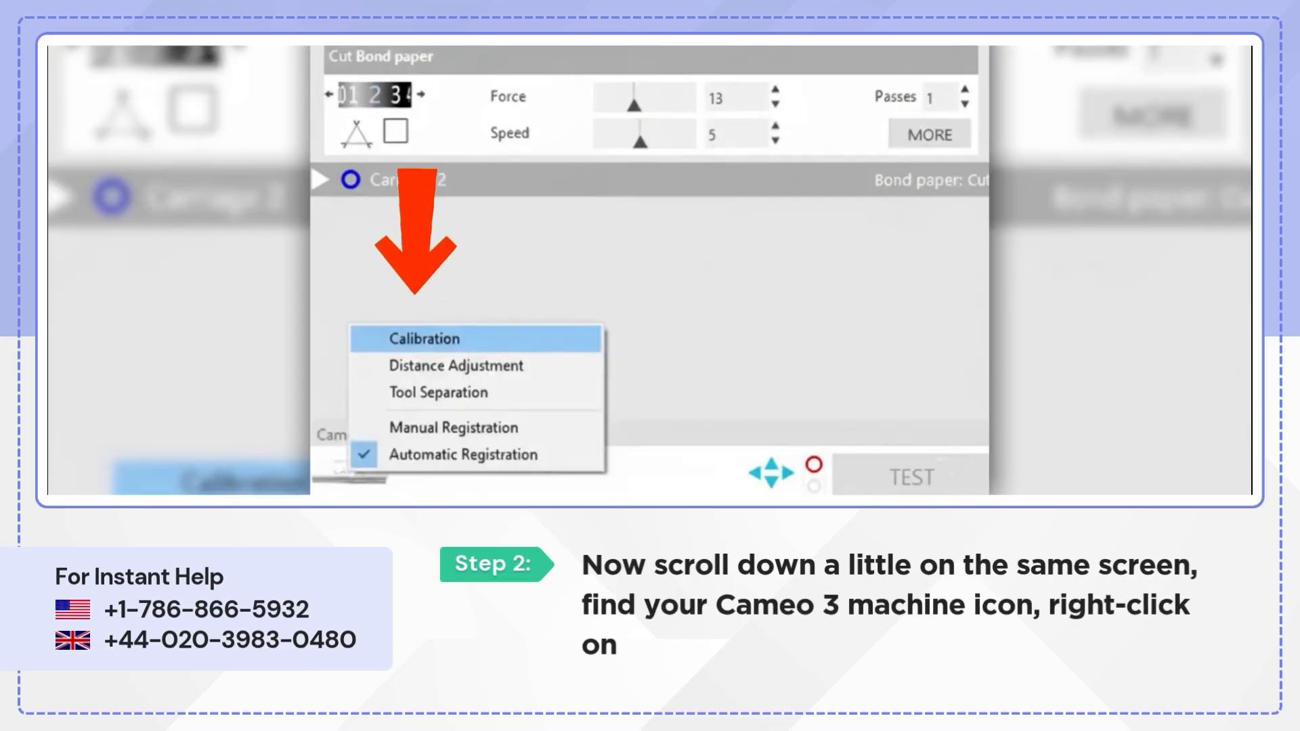
pyautogui.click(425, 339)
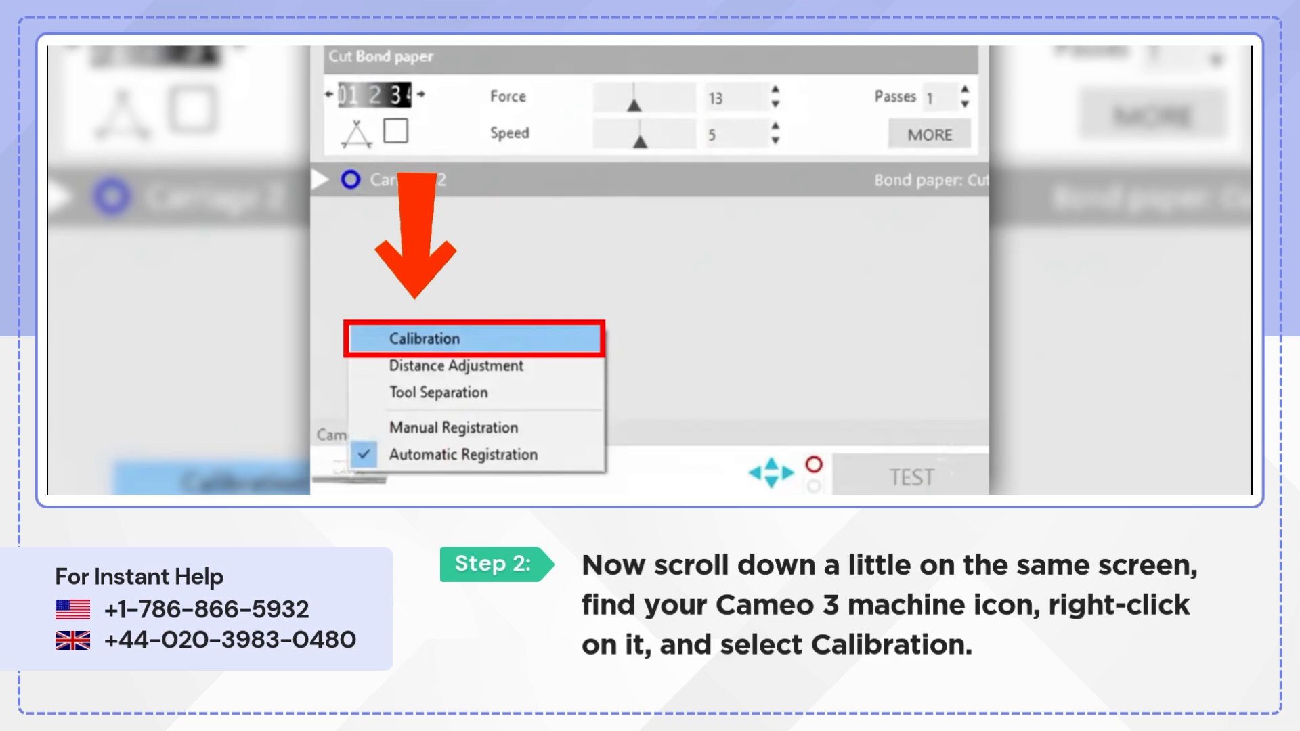
pyautogui.click(425, 339)
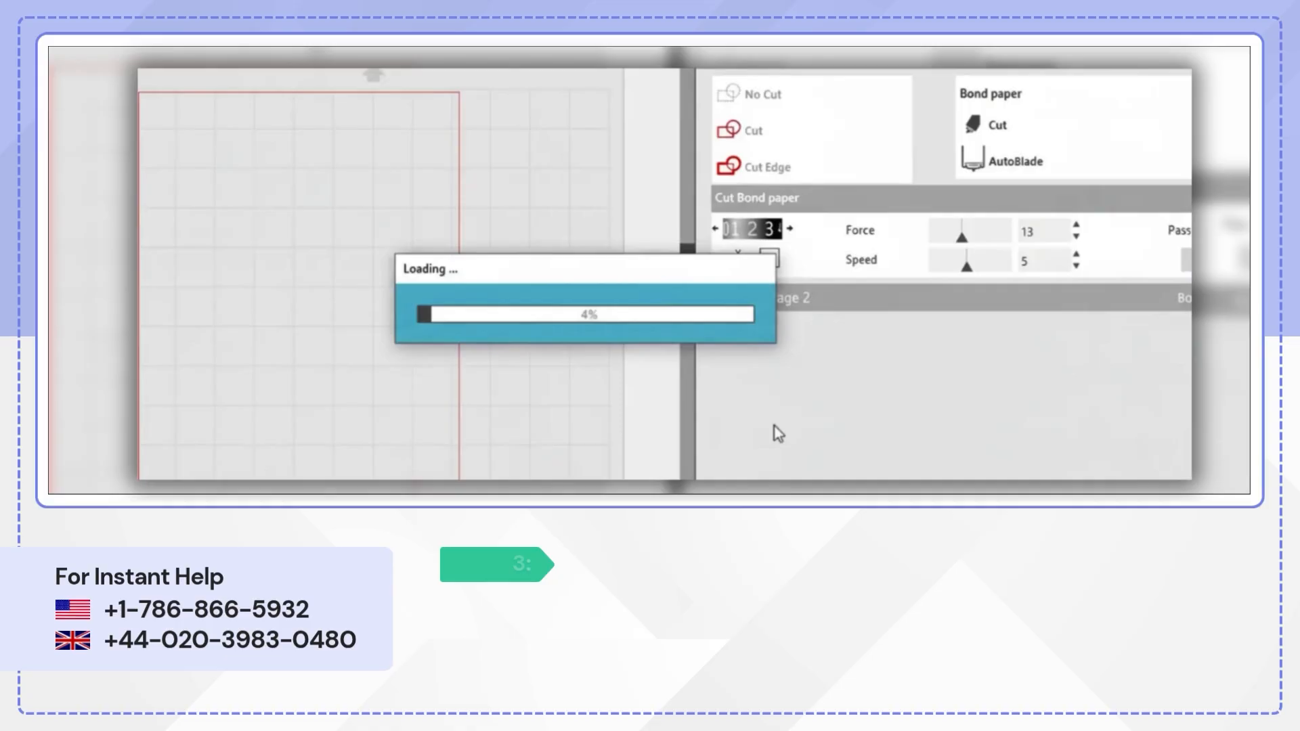
# Print the calibration test page from the loaded calibration panel.
pyautogui.click(916, 141)
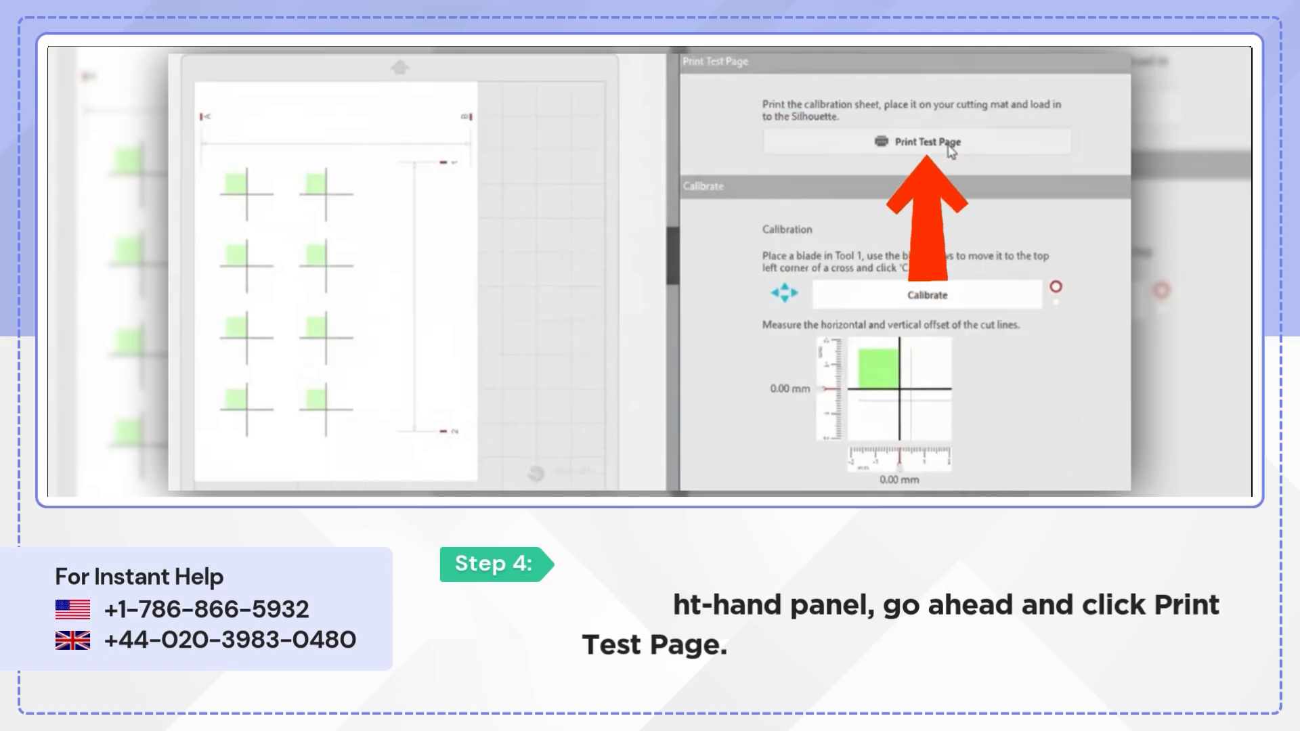
pyautogui.click(916, 141)
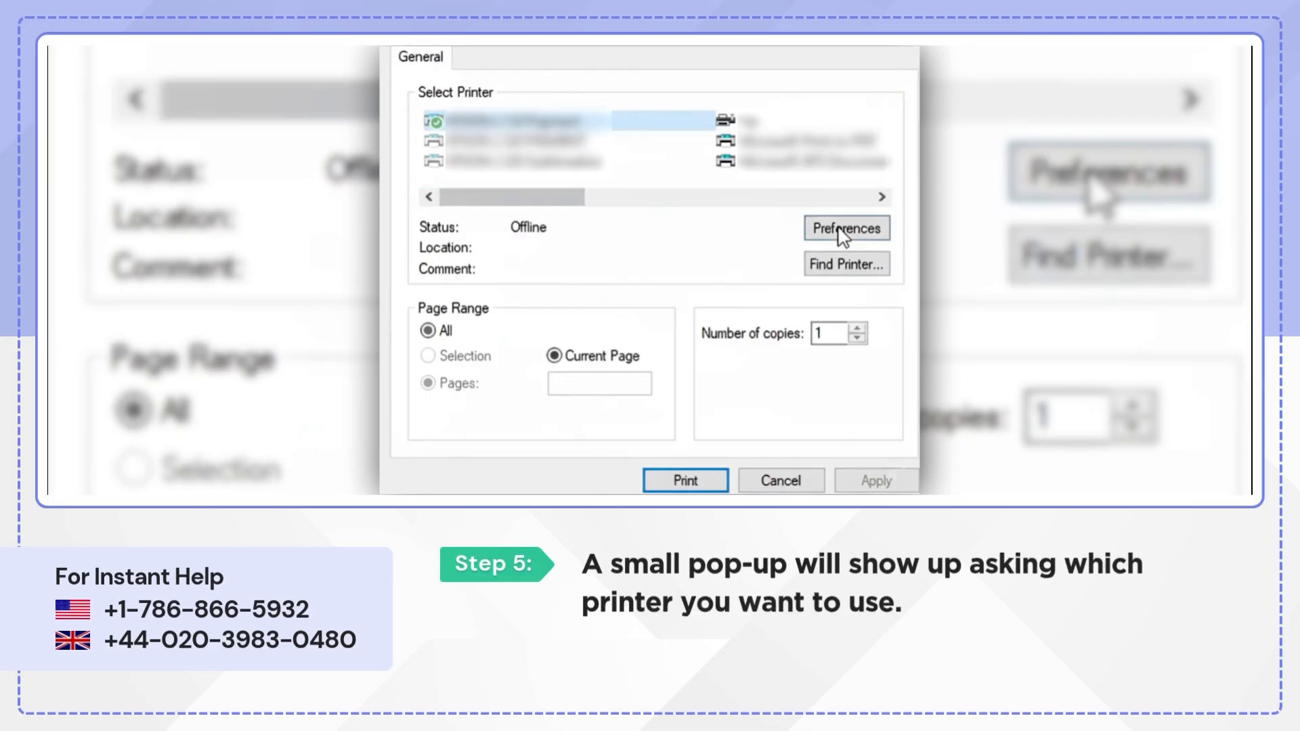
# Select the printer, accept its printing preferences, and print the calibration test page.
pyautogui.click(846, 229)
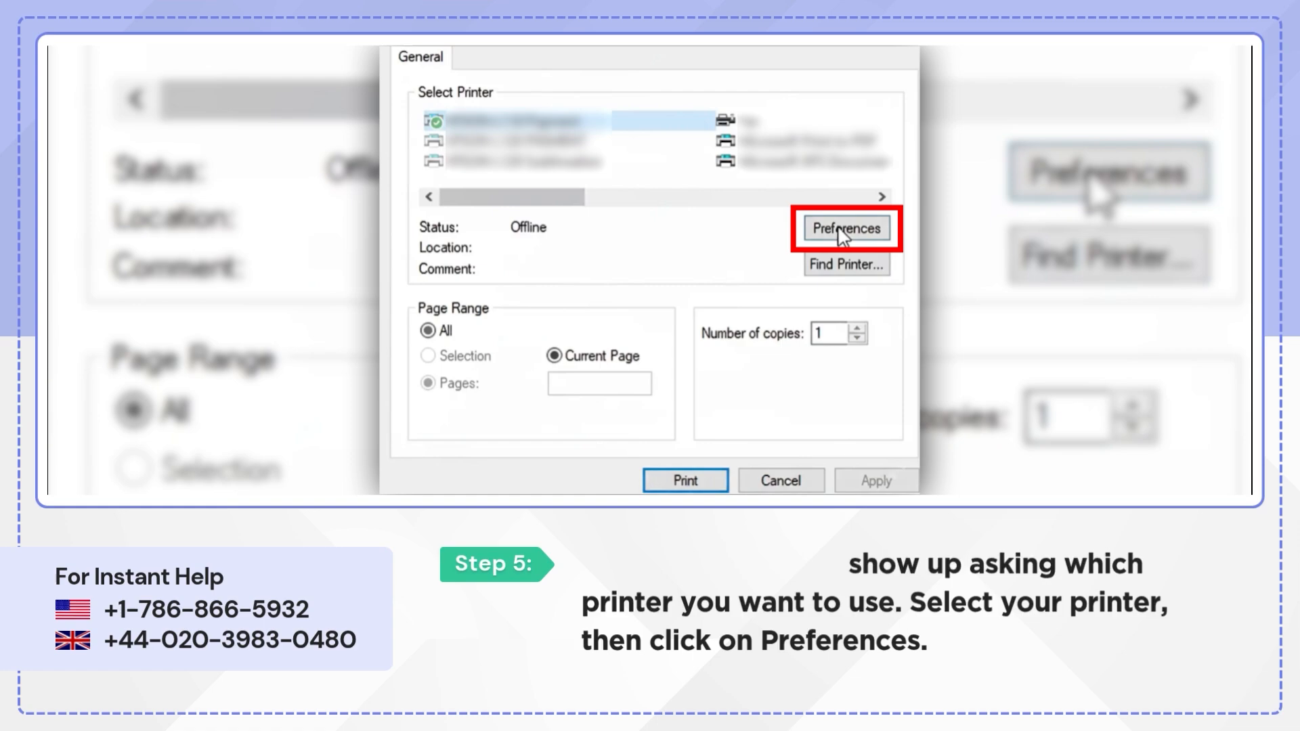
pyautogui.click(845, 229)
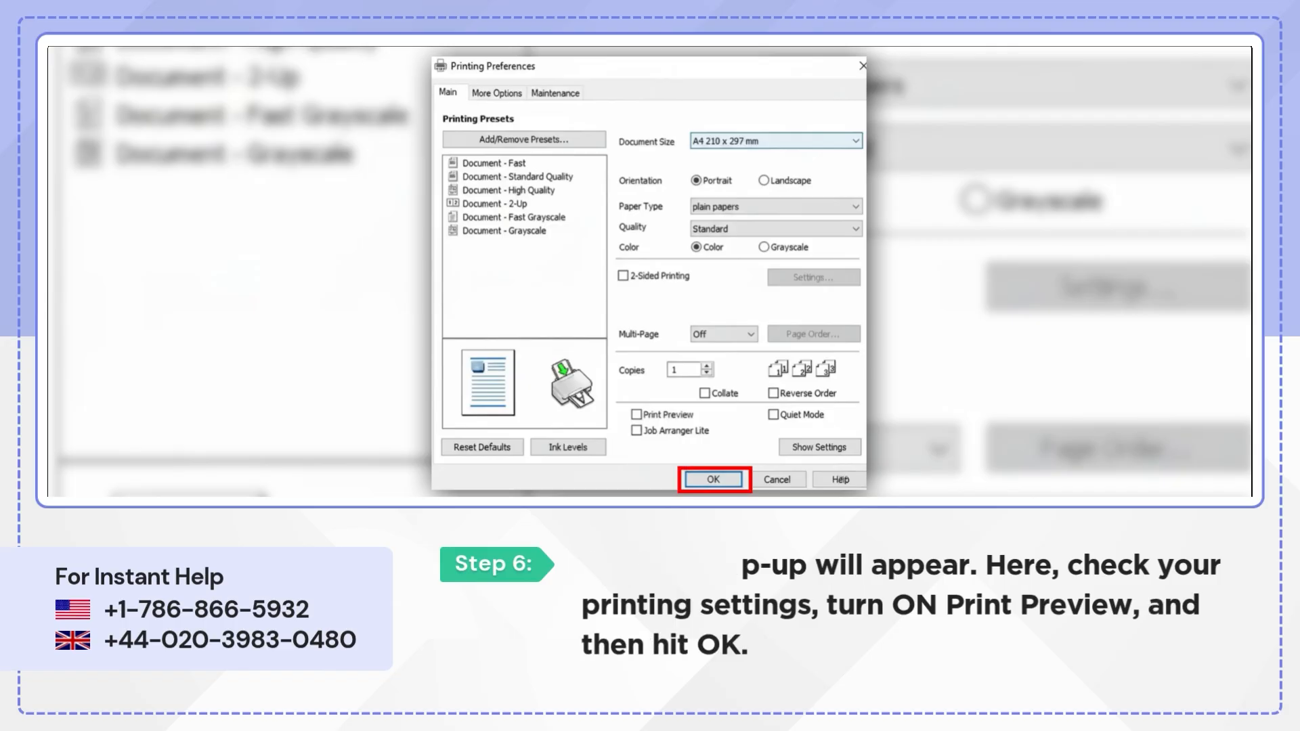
pyautogui.click(712, 479)
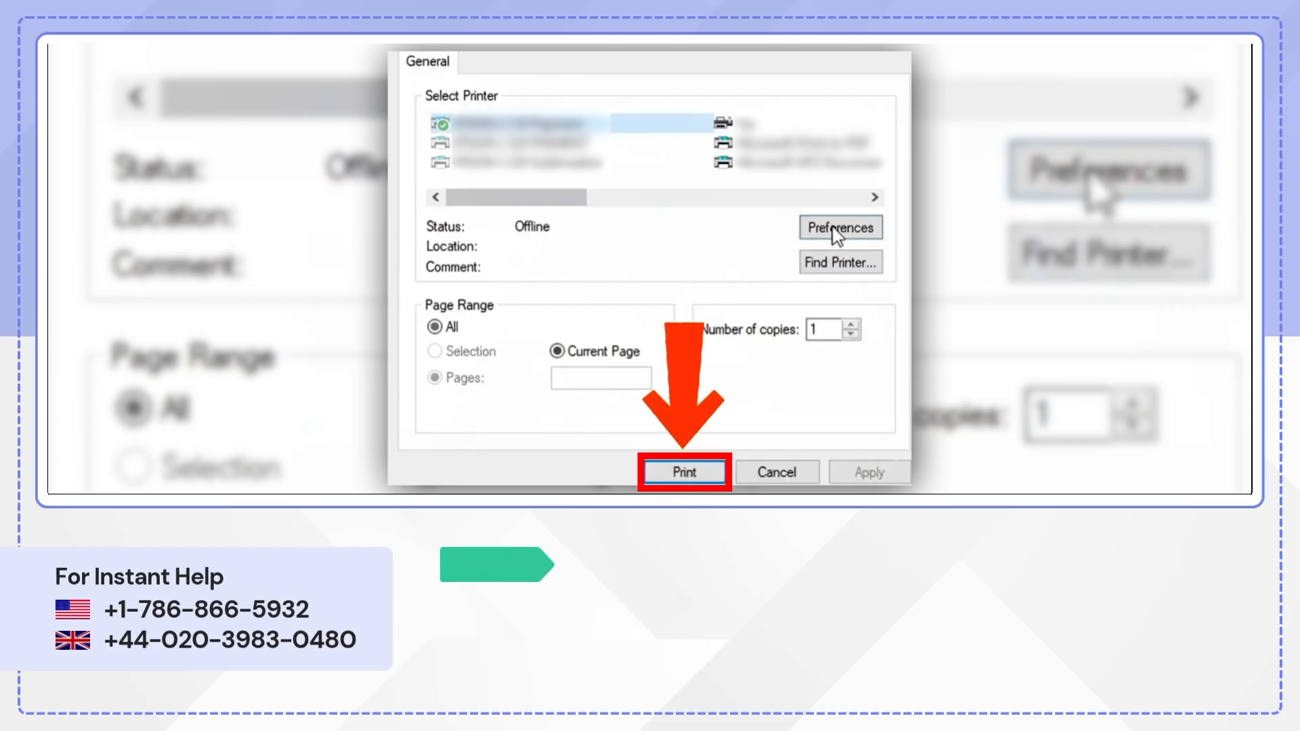
pyautogui.click(683, 473)
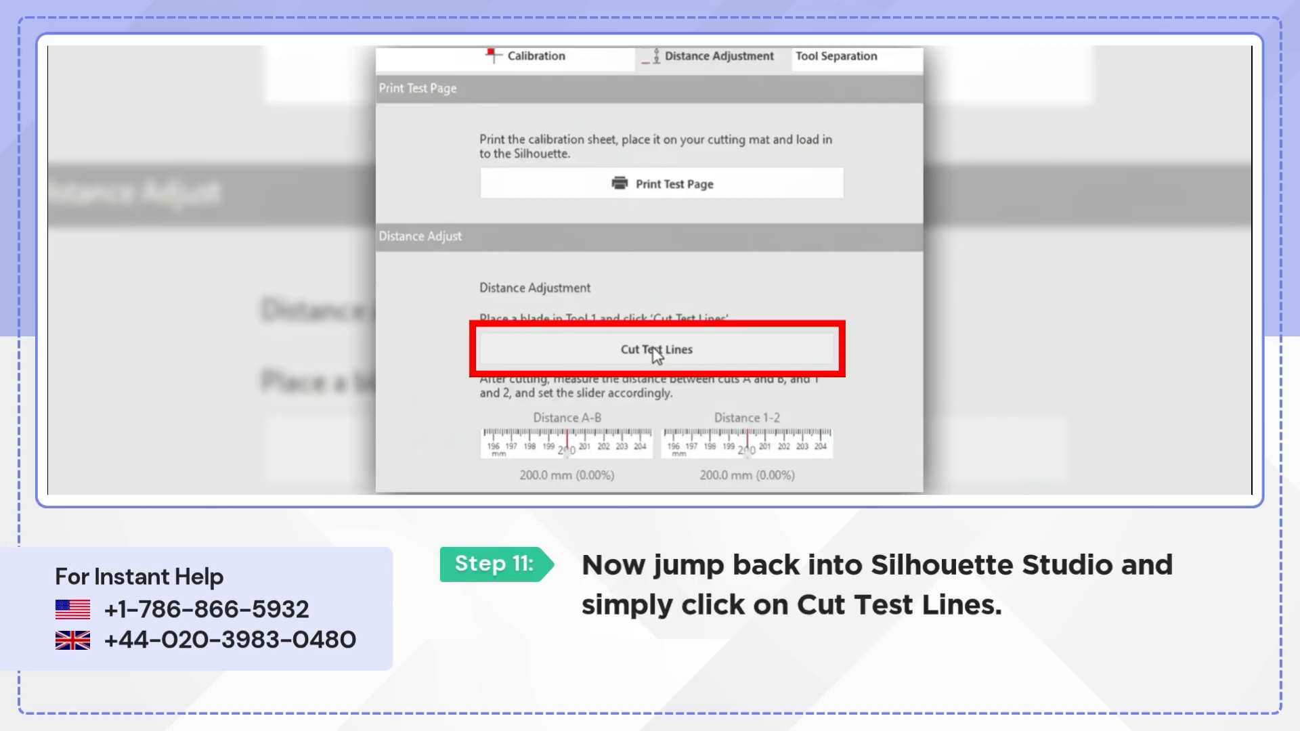
# Cut the distance-adjustment test lines on the Cameo.
pyautogui.click(655, 350)
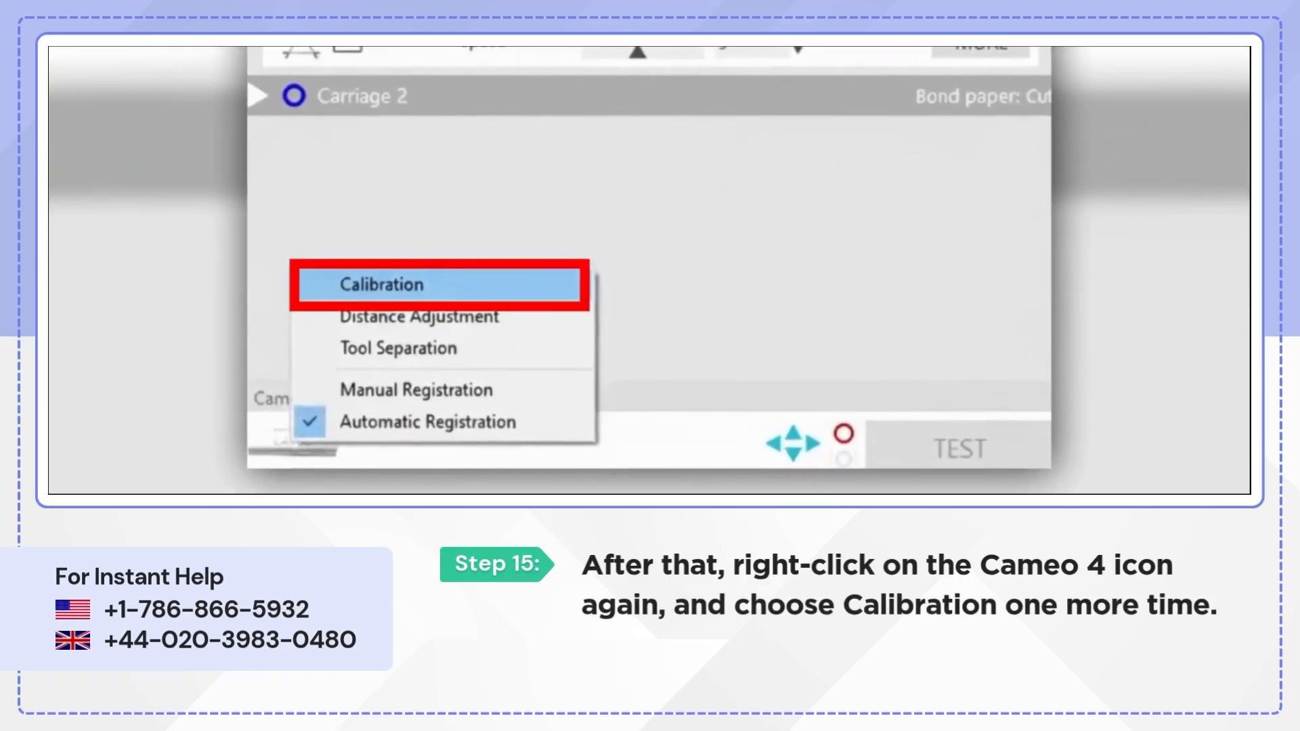
# Choose Calibration again from the Cameo's options to align the blade.
pyautogui.click(381, 284)
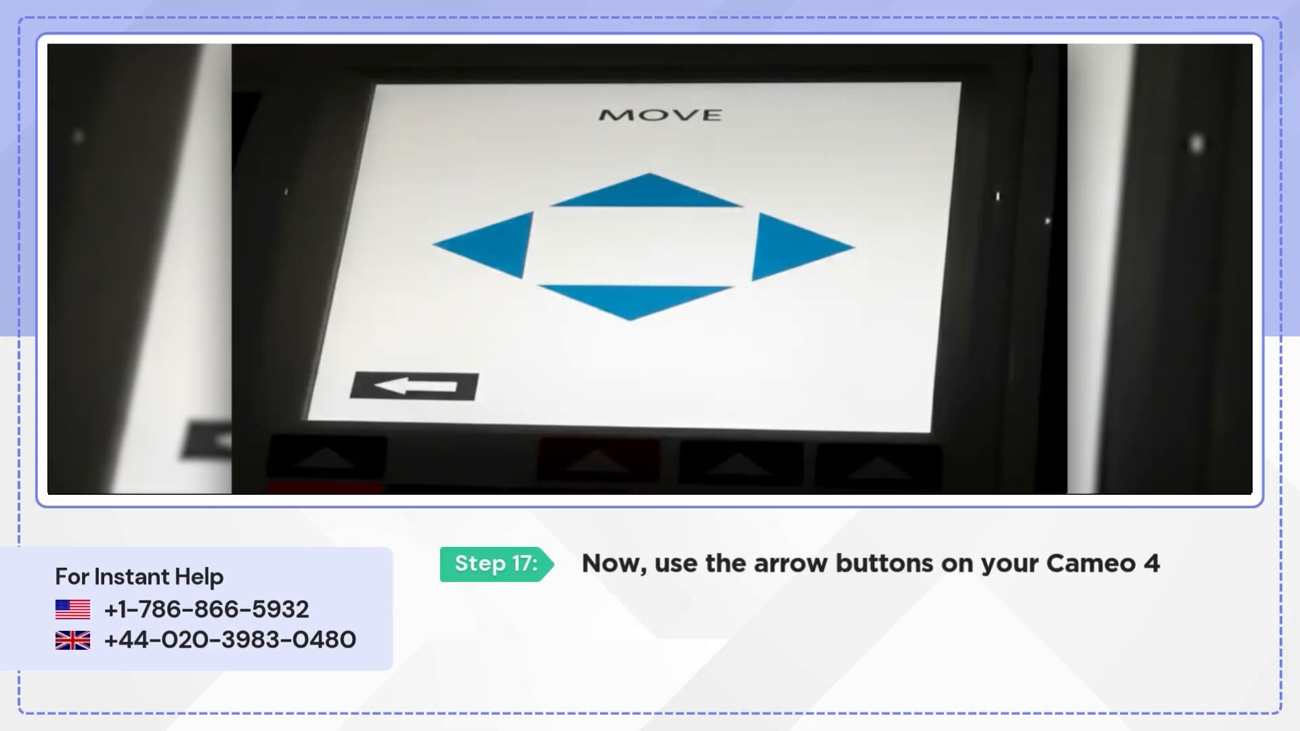